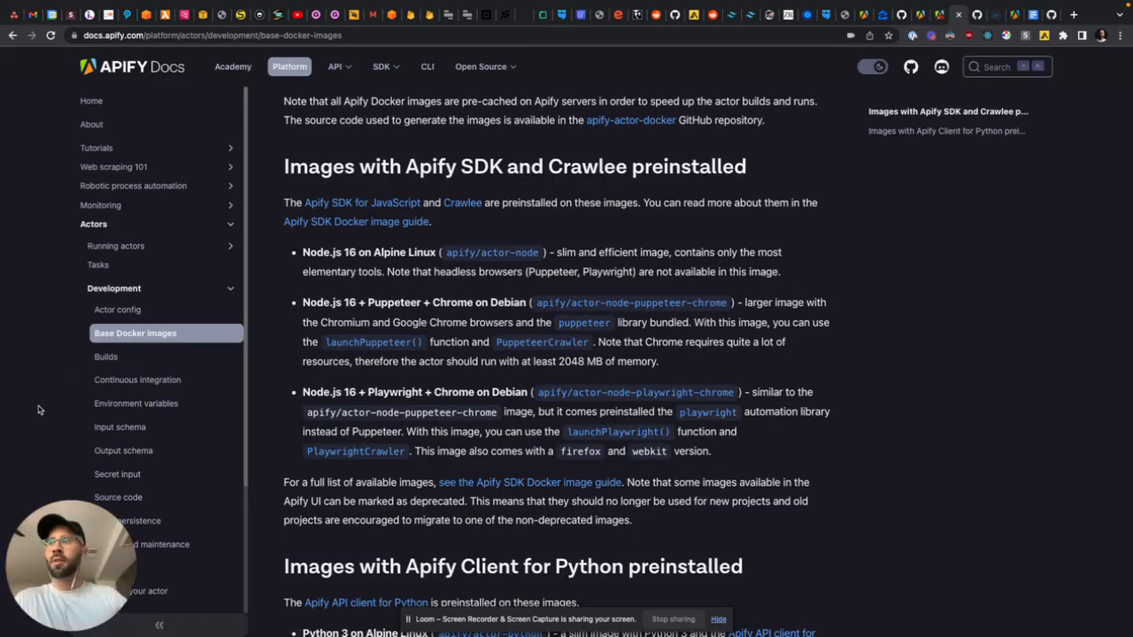
Step: Switch to the Test actor's package.json in the Apify Console Web IDE
left_click(117, 309)
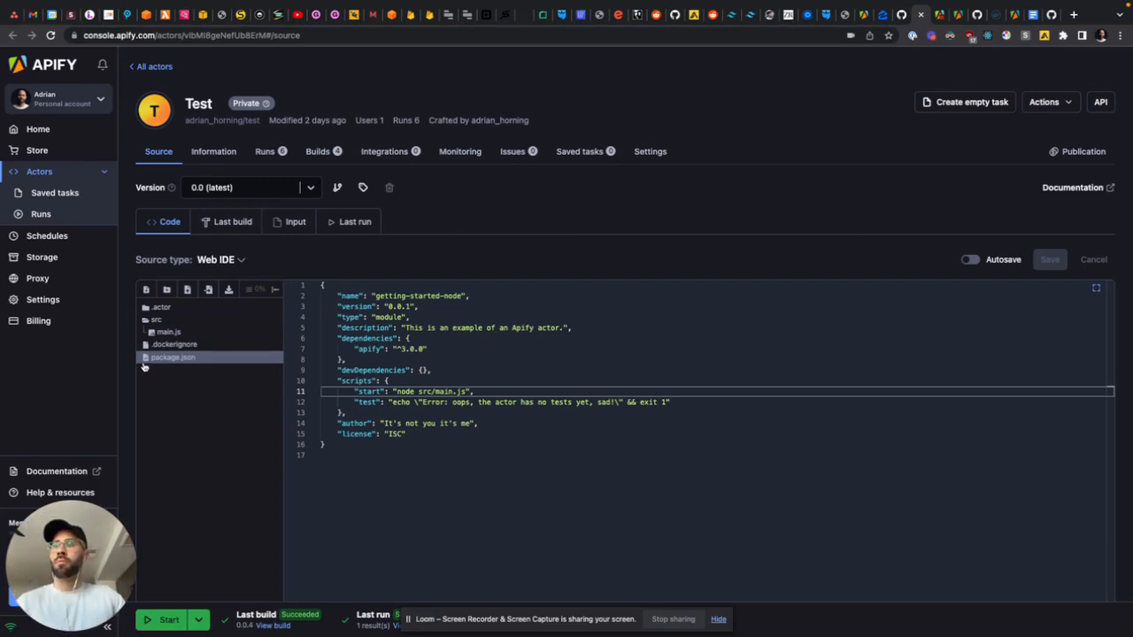
left_click(161, 307)
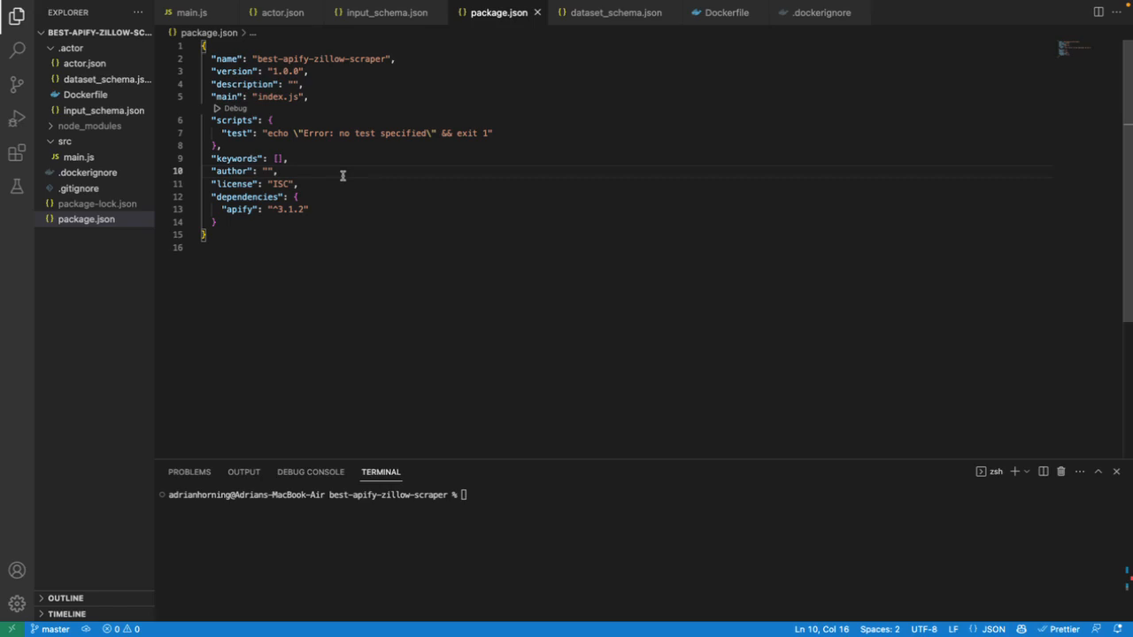
mouse_move(348, 175)
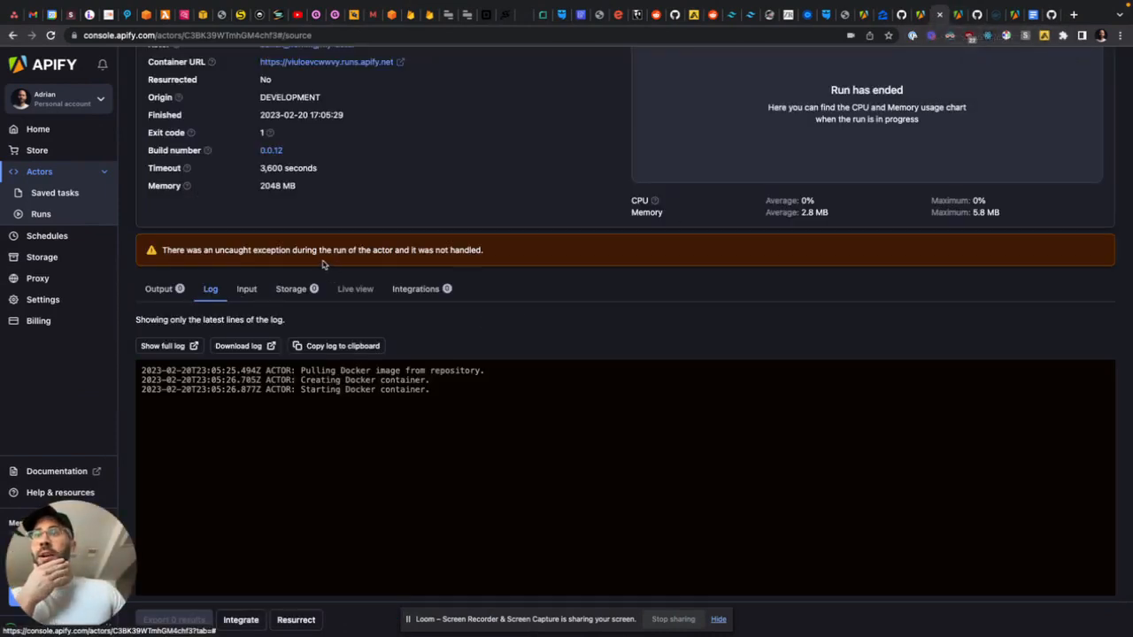
mouse_move(434, 261)
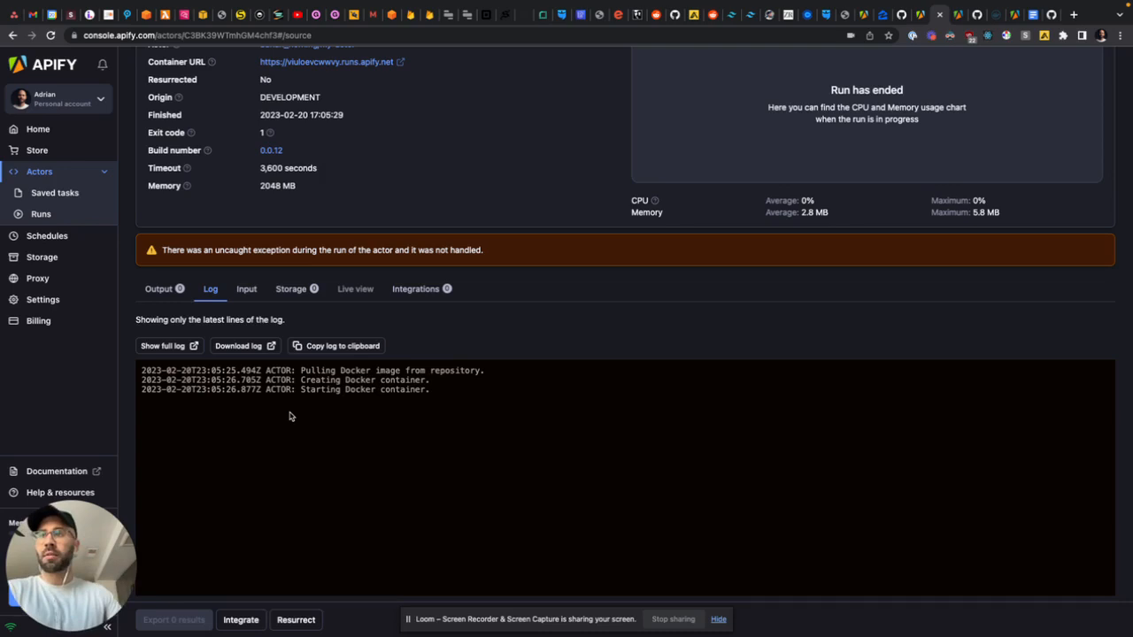
mouse_move(332, 408)
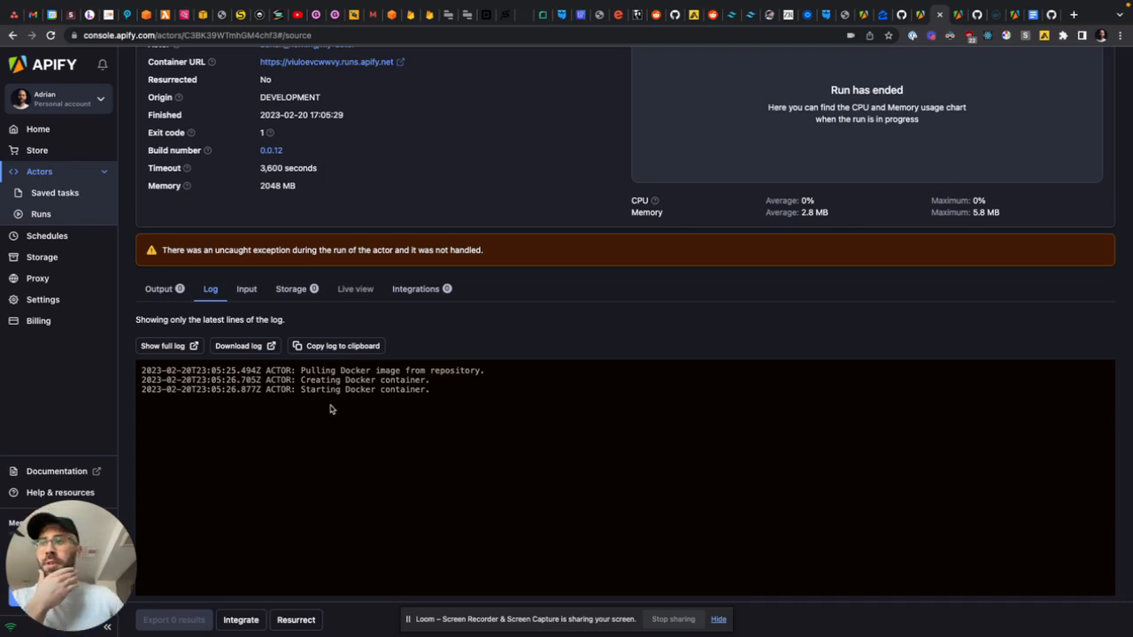
left_click_drag(300, 370, 433, 380)
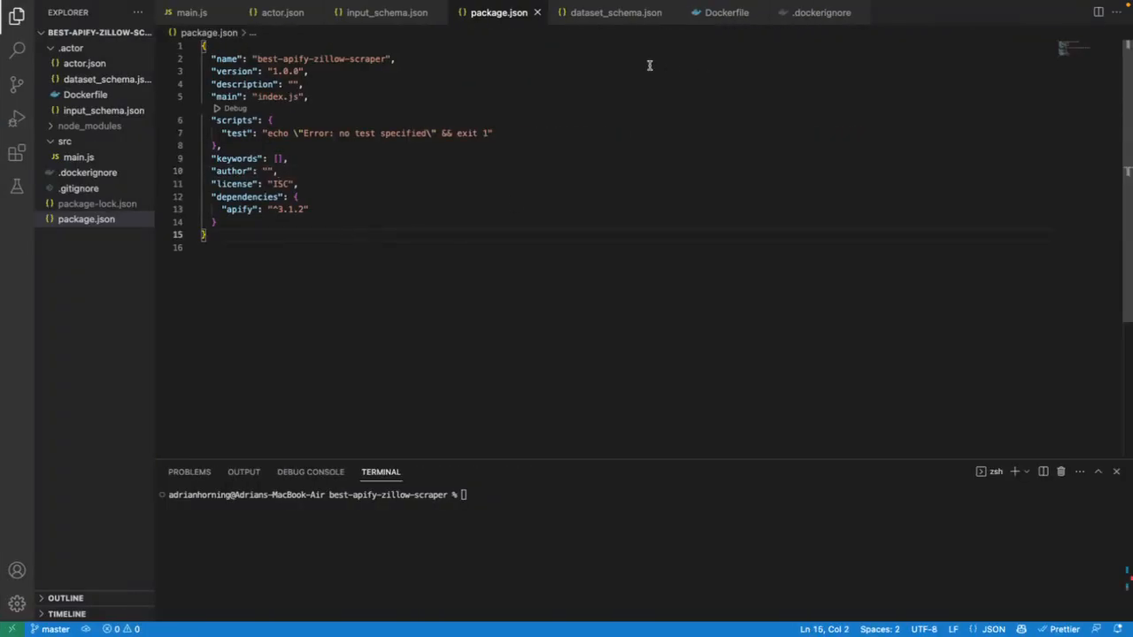
Step: Open the actor's Dockerfile and inspect its final CMD npm start --silent line
left_click(725, 12)
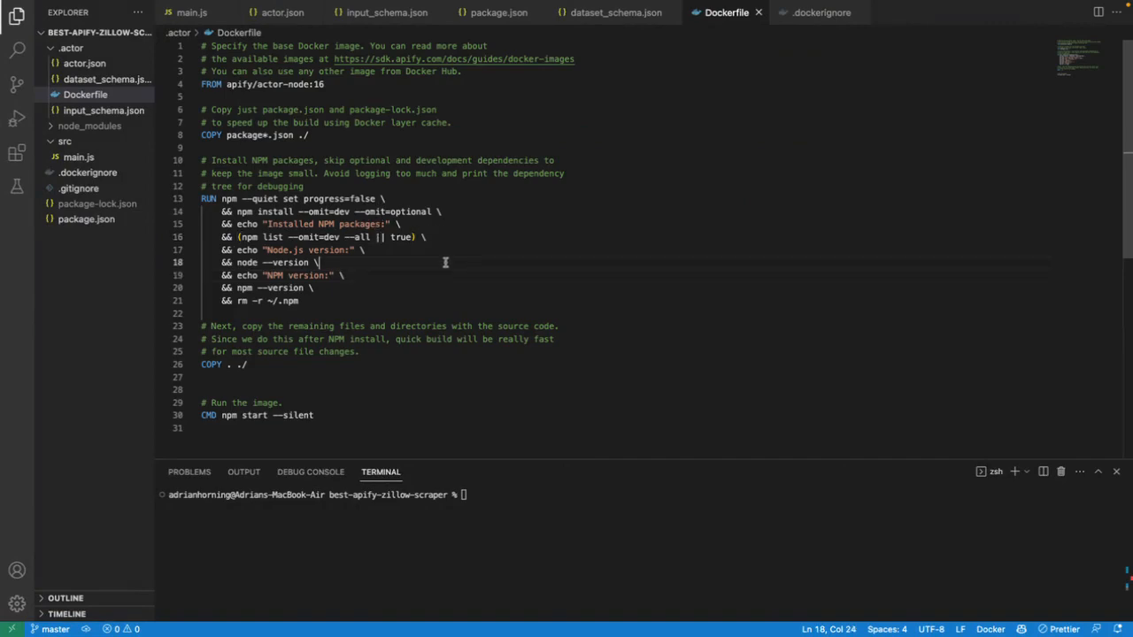
double_click(444, 160)
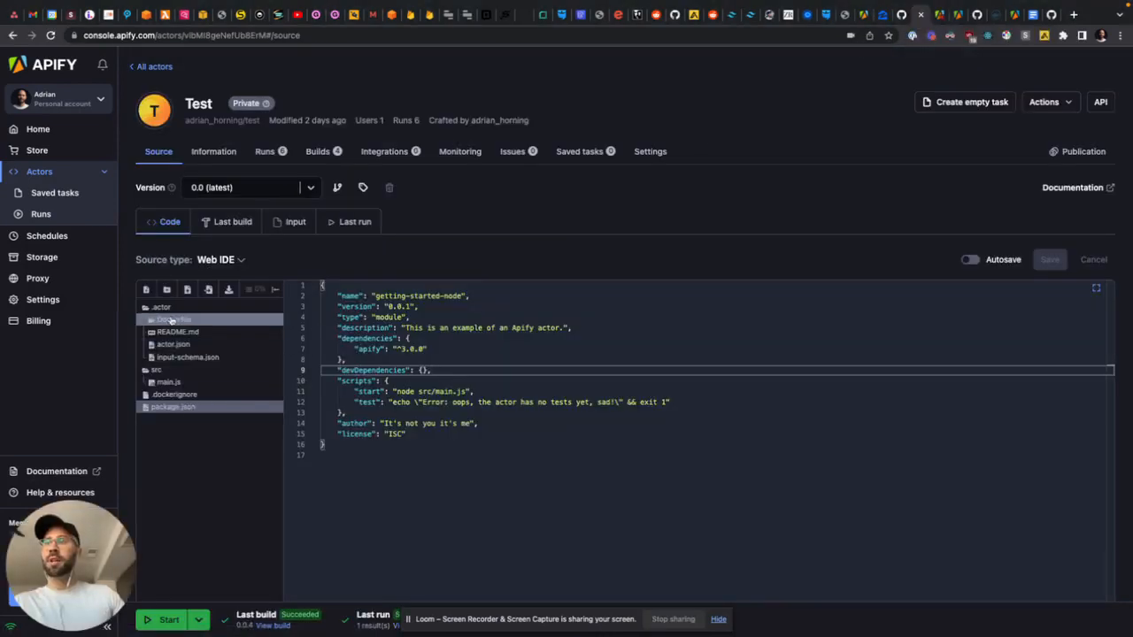
left_click(173, 320)
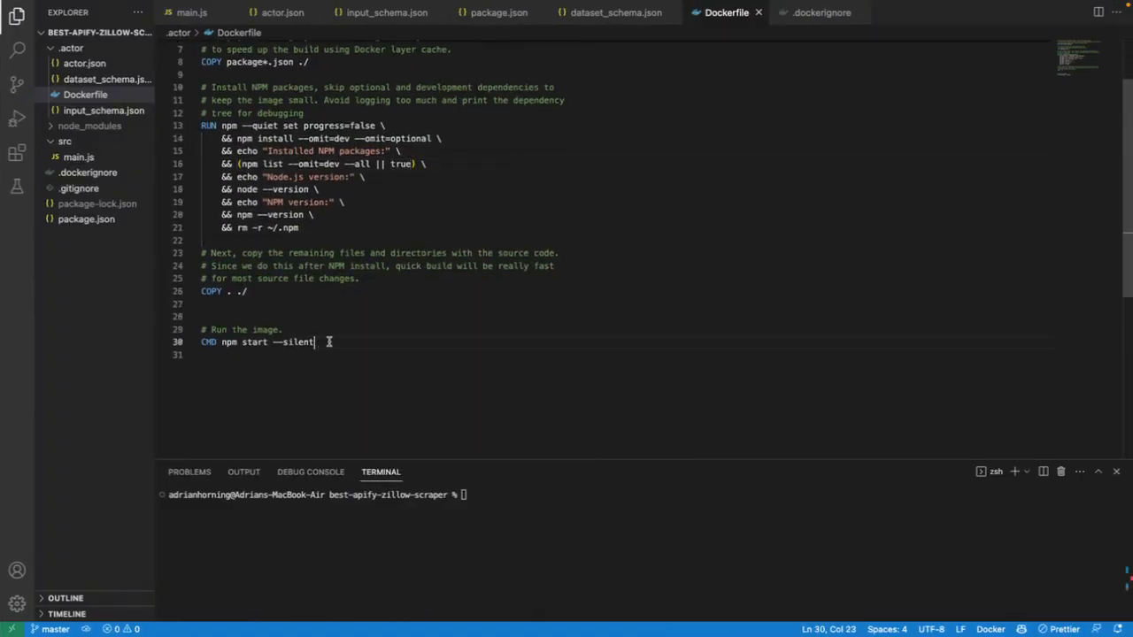
double_click(254, 341)
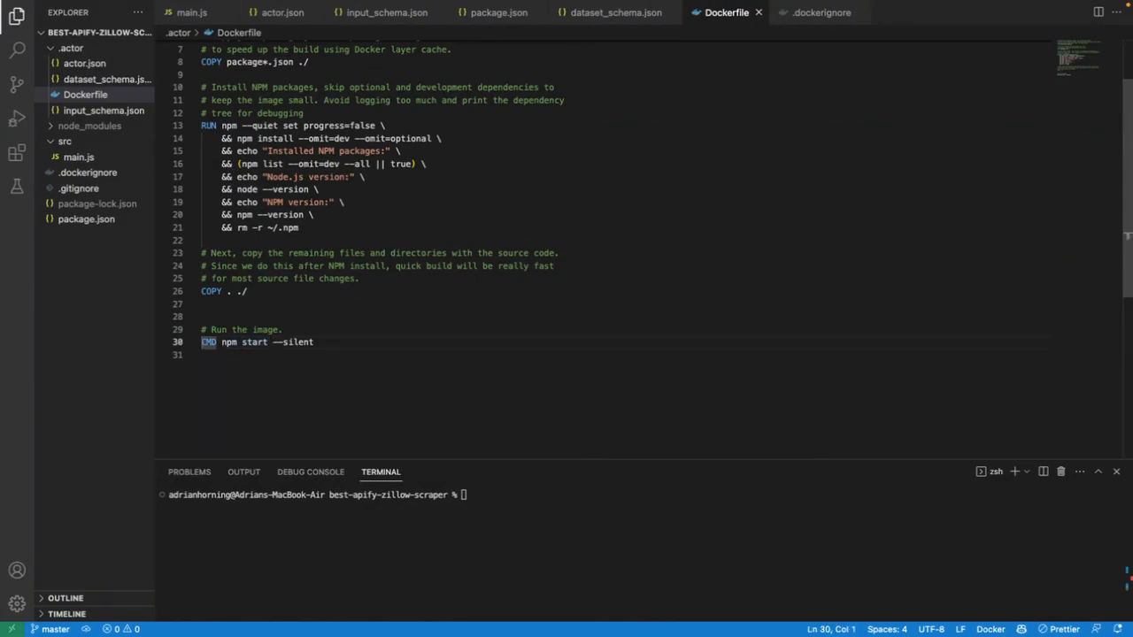
left_click(331, 342)
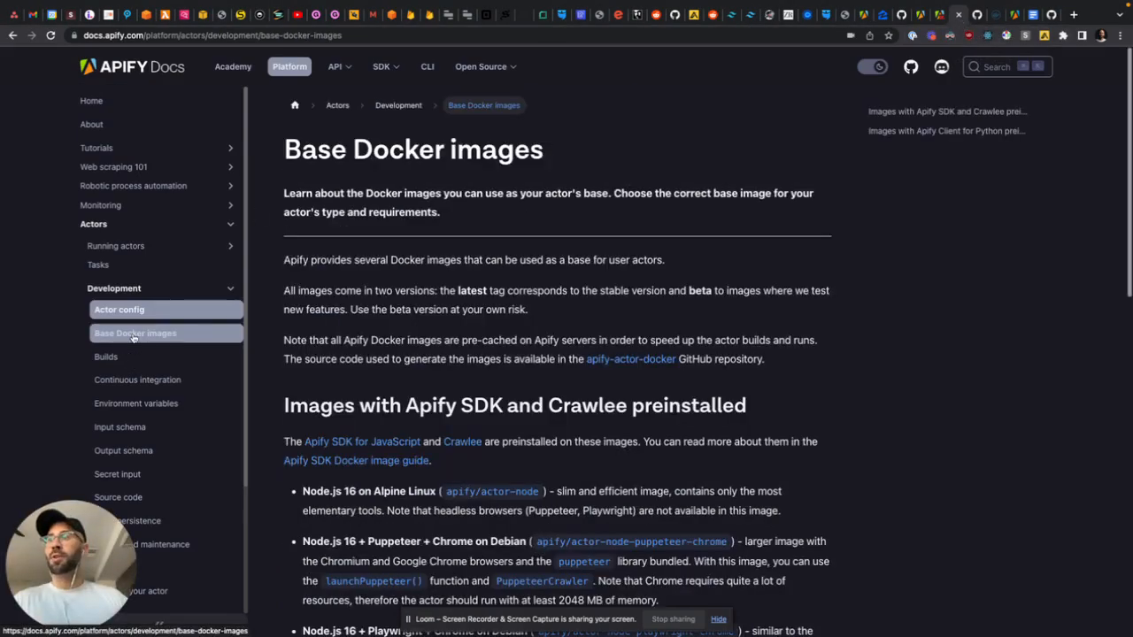
scroll("down", 3)
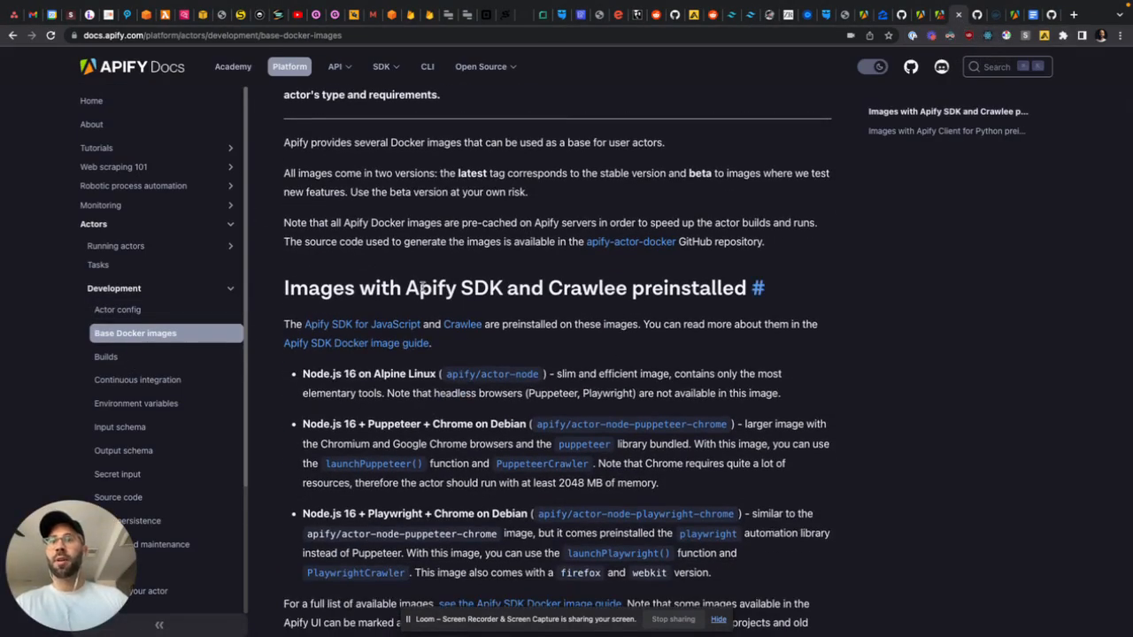
scroll("down", 3)
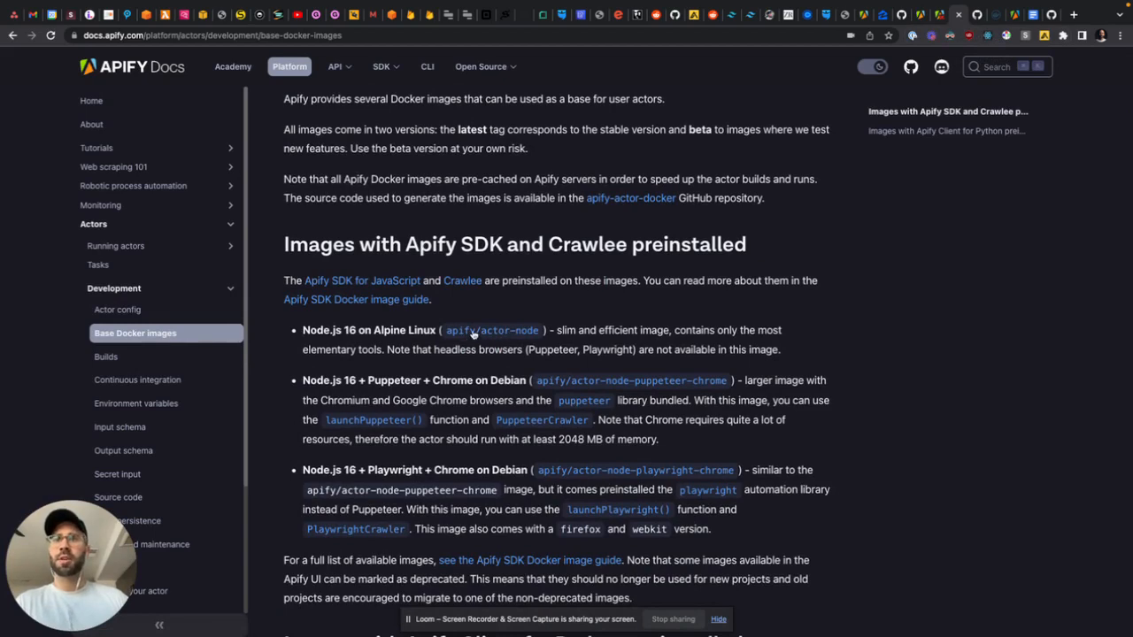
scroll("down", 3)
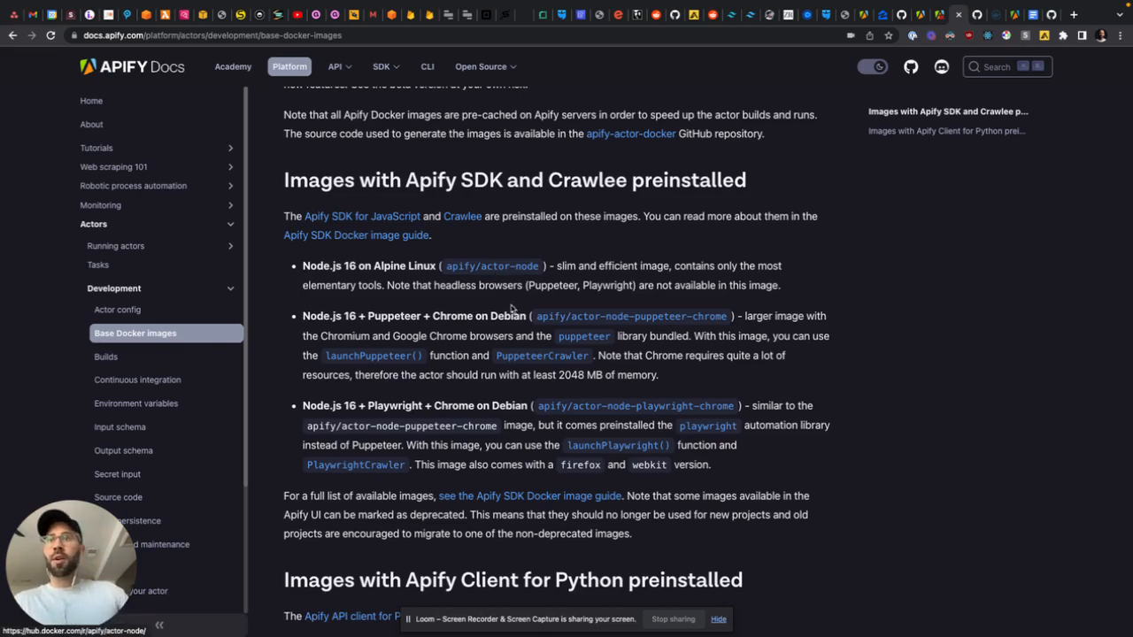
scroll("up", 3)
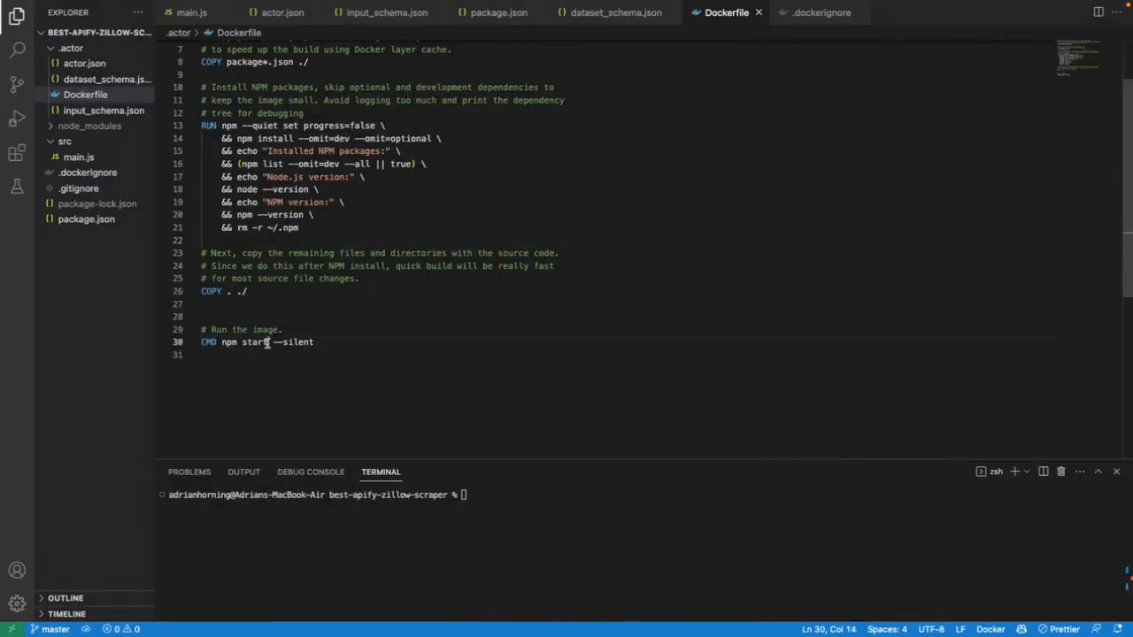
Step: Add a "start": "node src/main.js" script to the local package.json
left_click_drag(222, 342, 268, 342)
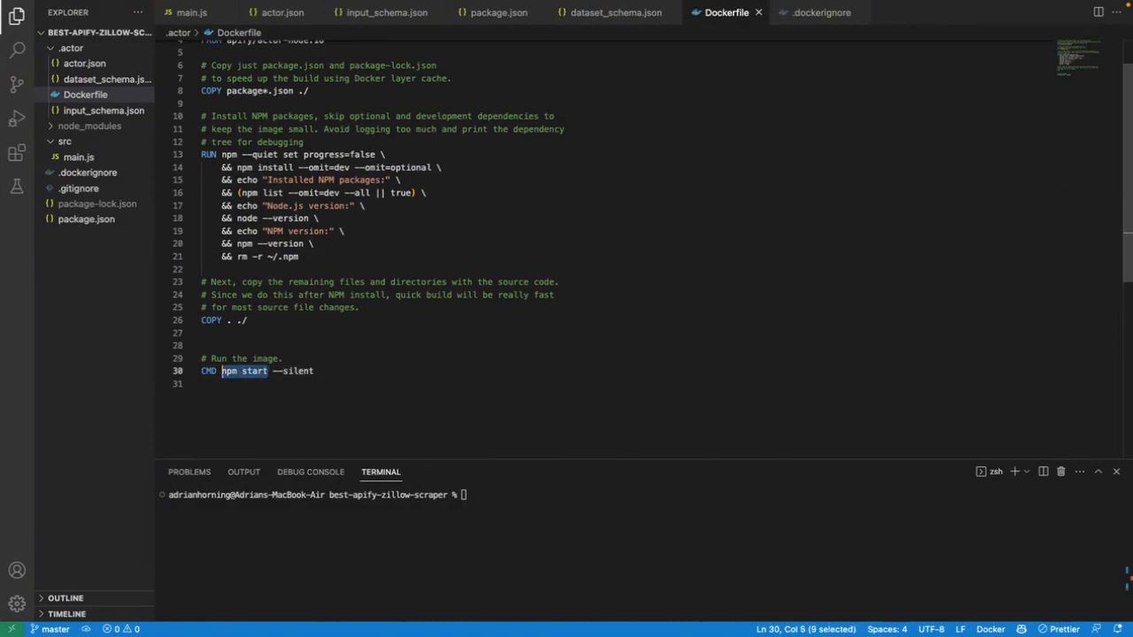
left_click(615, 12)
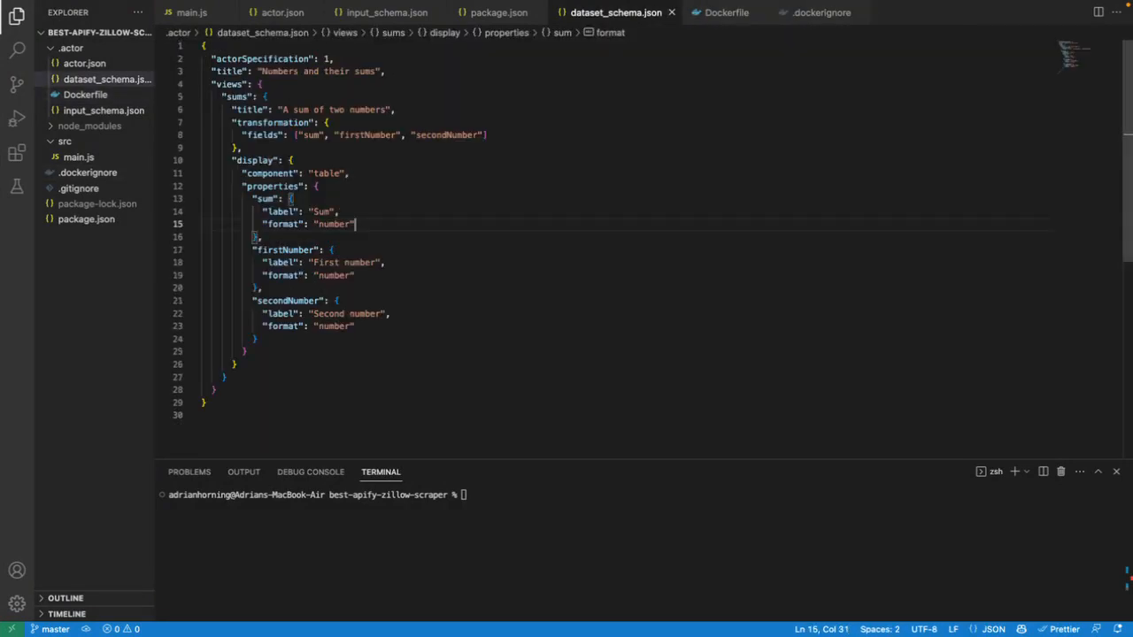
left_click(494, 12)
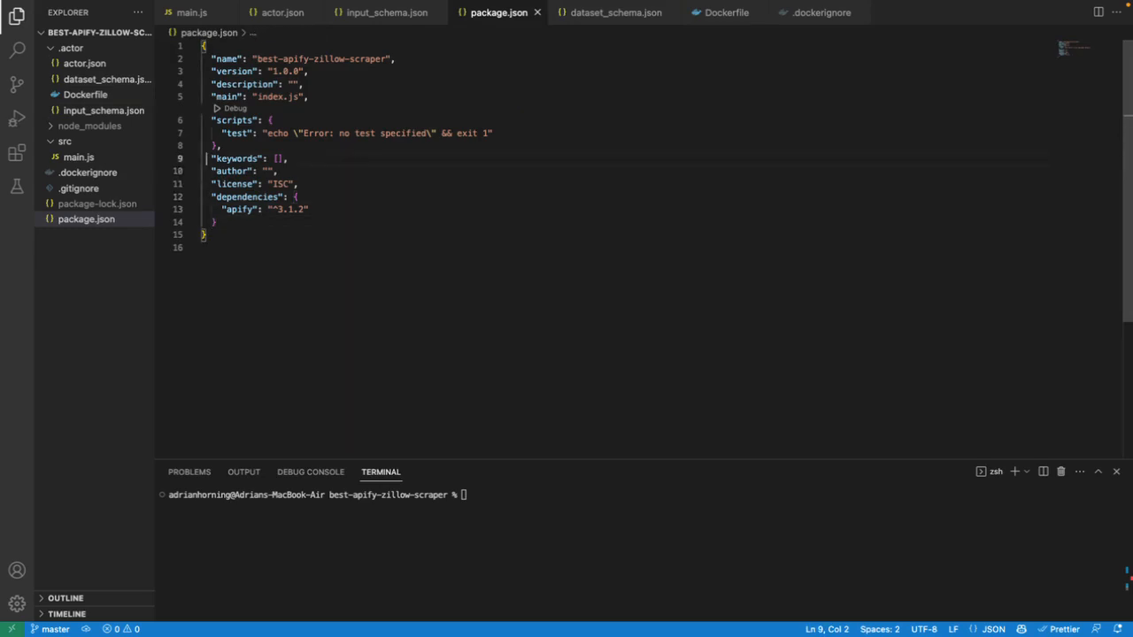
type("\"type\": \"module\",")
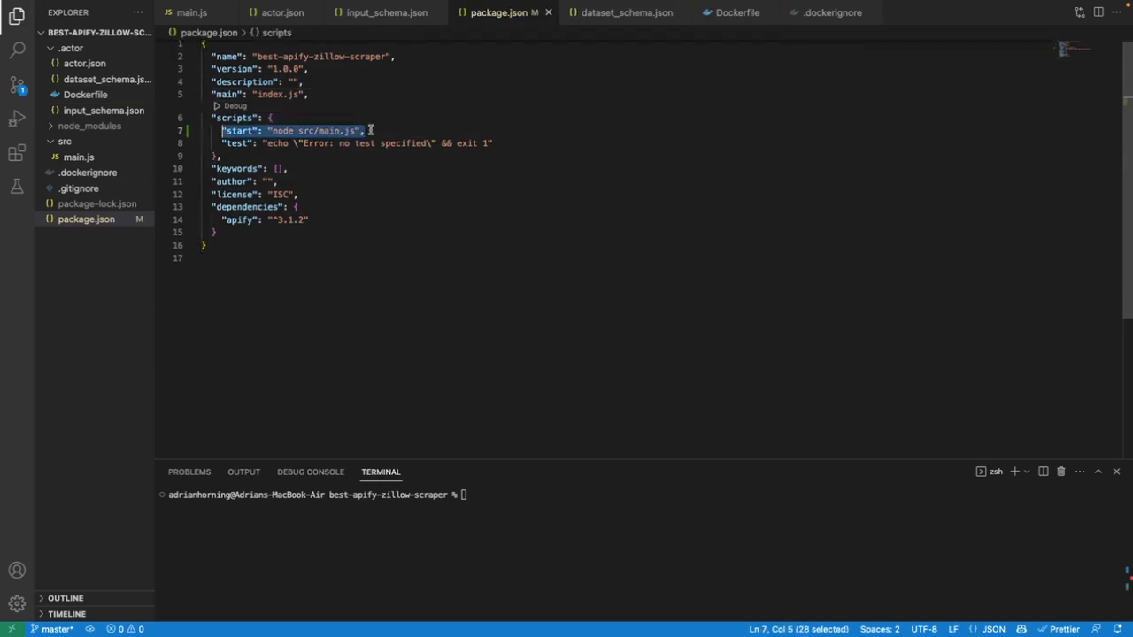
double_click(239, 131)
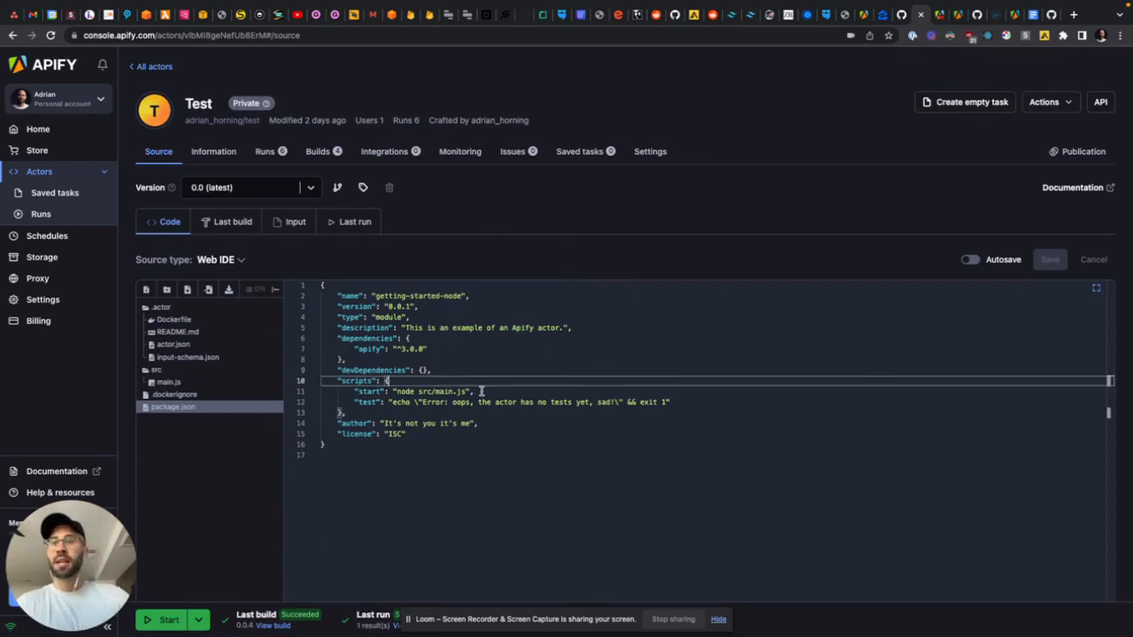
Step: Compare the Console actor's scripts.start with the local package.json start script
left_click(486, 391)
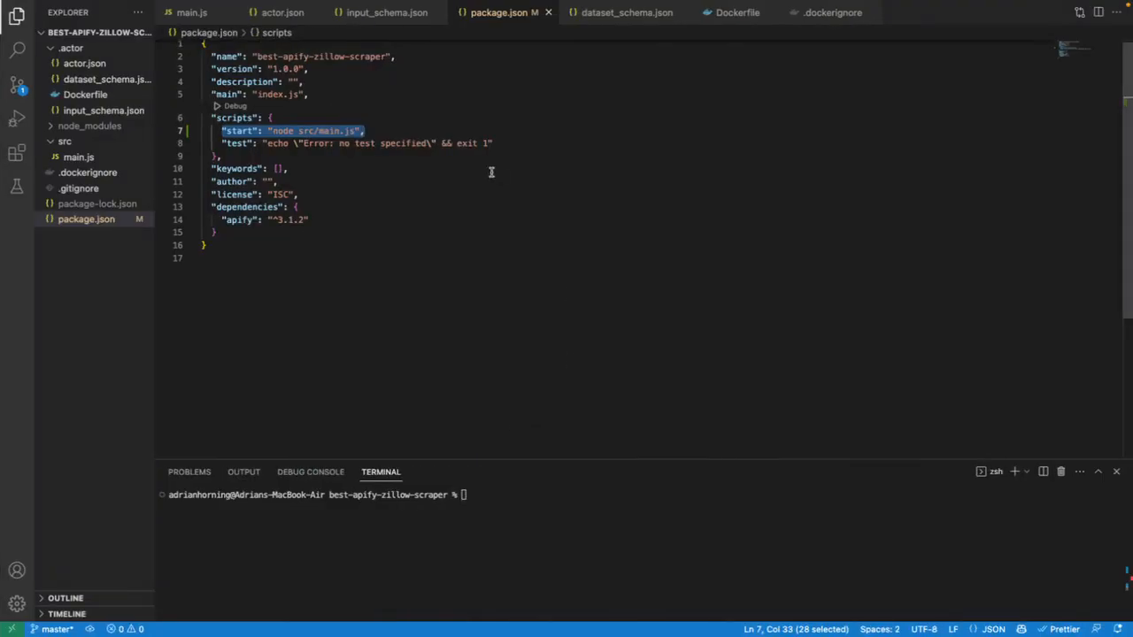
Step: Add "type": "module" to package.json after the description line
left_click(365, 130)
type("t")
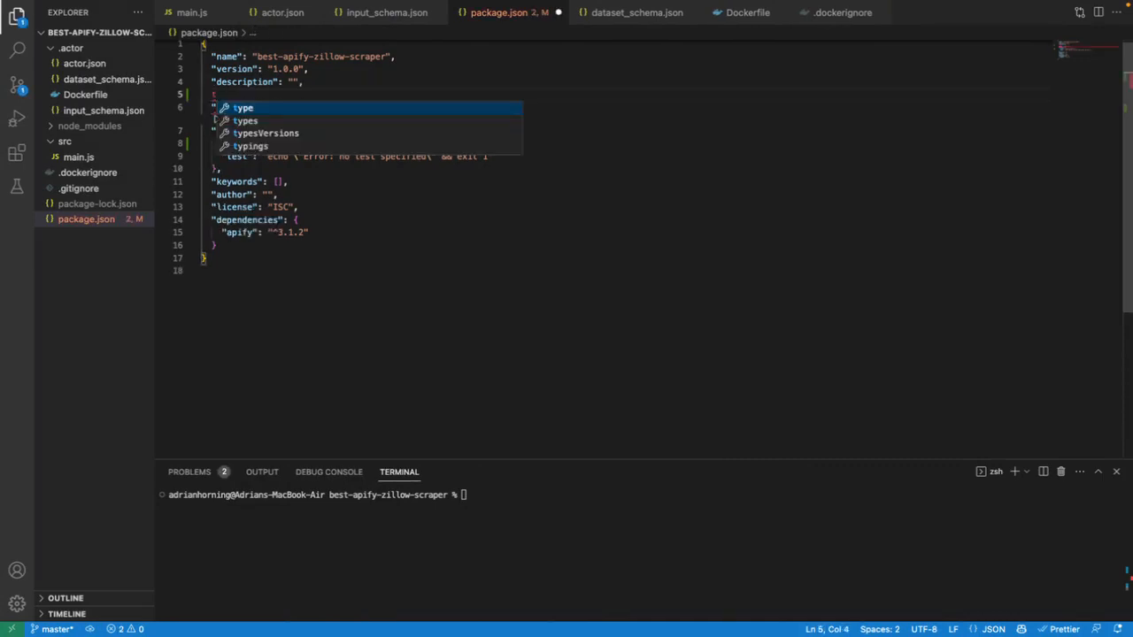
left_click(191, 13)
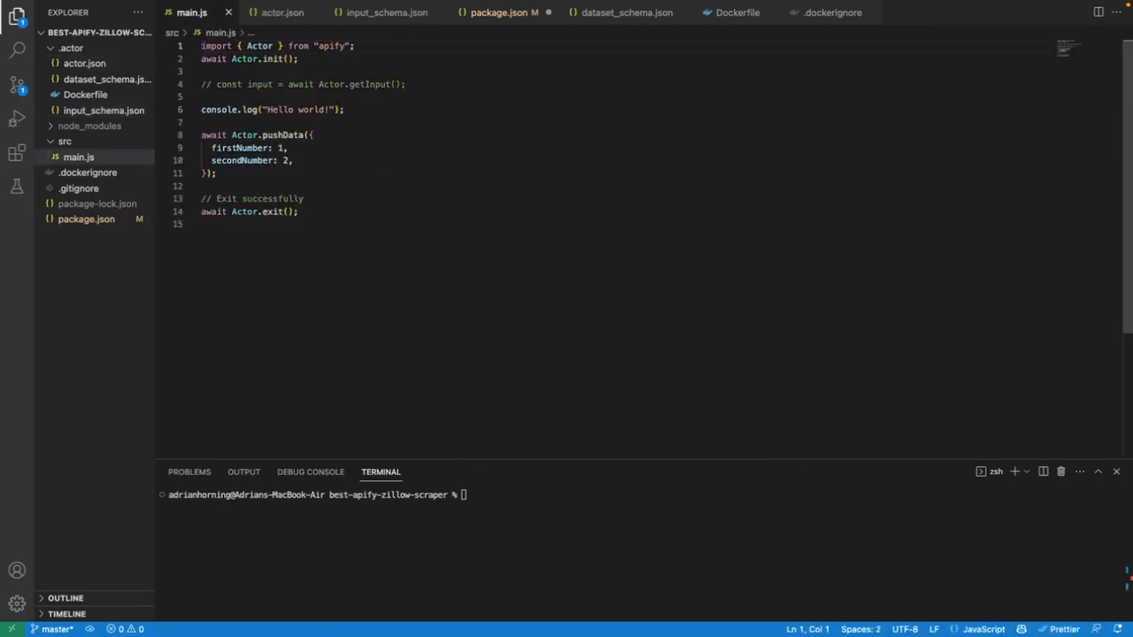
left_click(498, 13)
type("\"type\":")
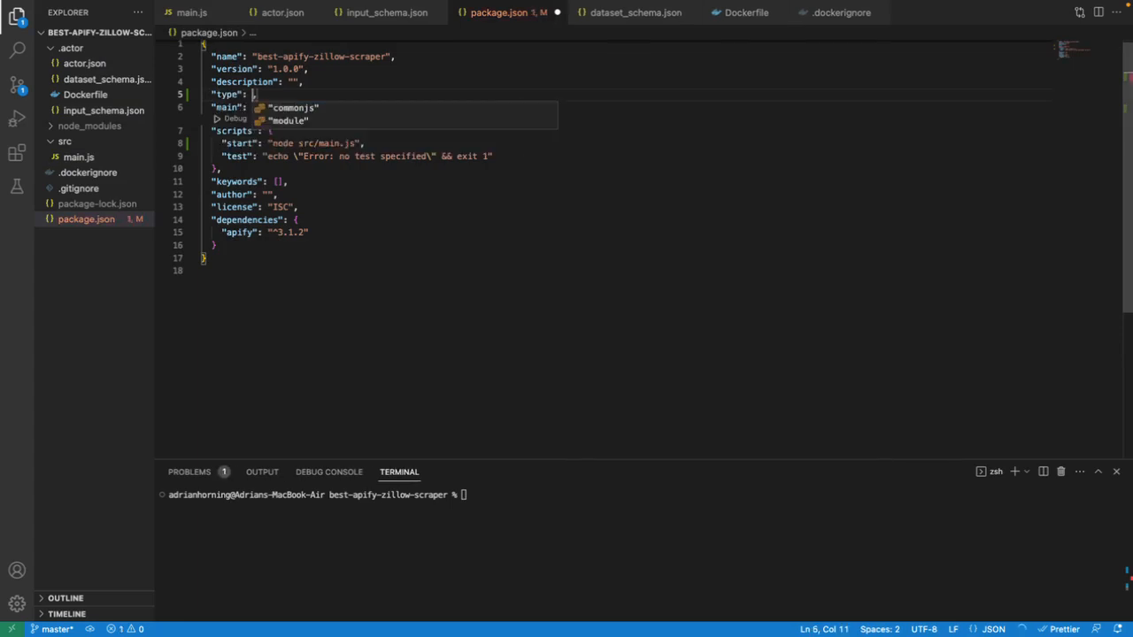
left_click(290, 120)
type("ga")
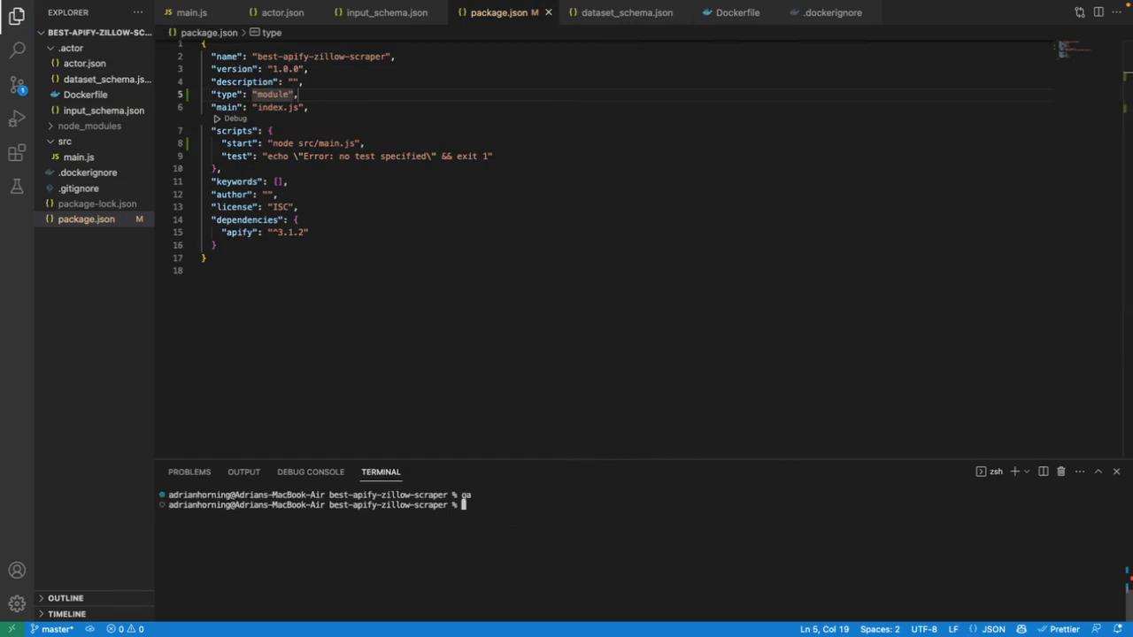
Step: Commit the change with message "push" and push it, entering the SSH passphrase
type("gc \"")
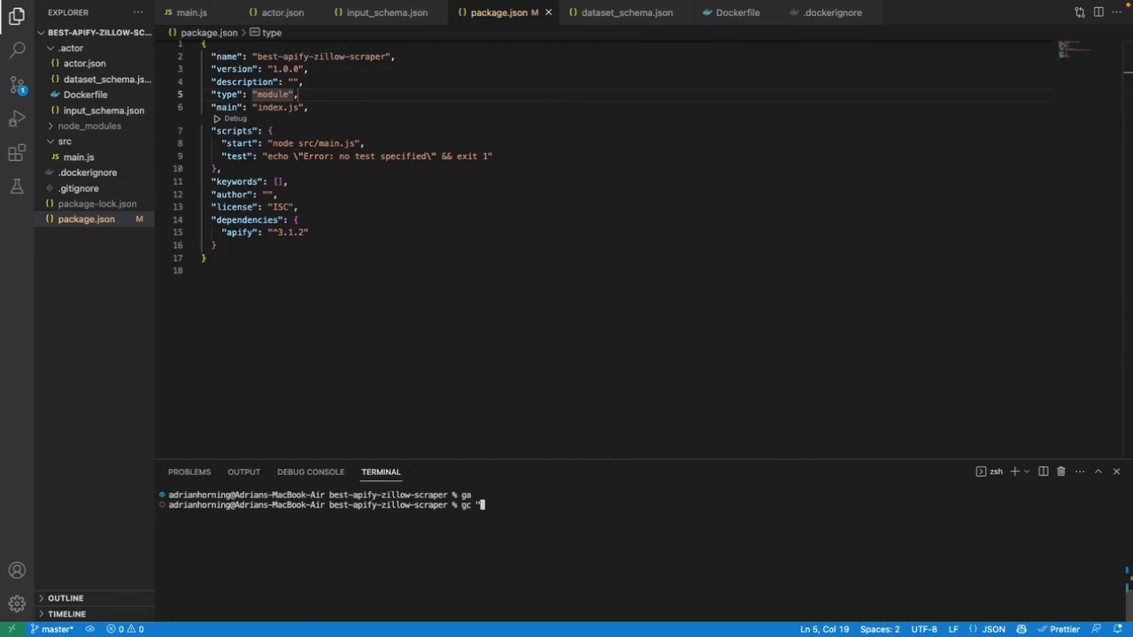
type("push")
type("gp")
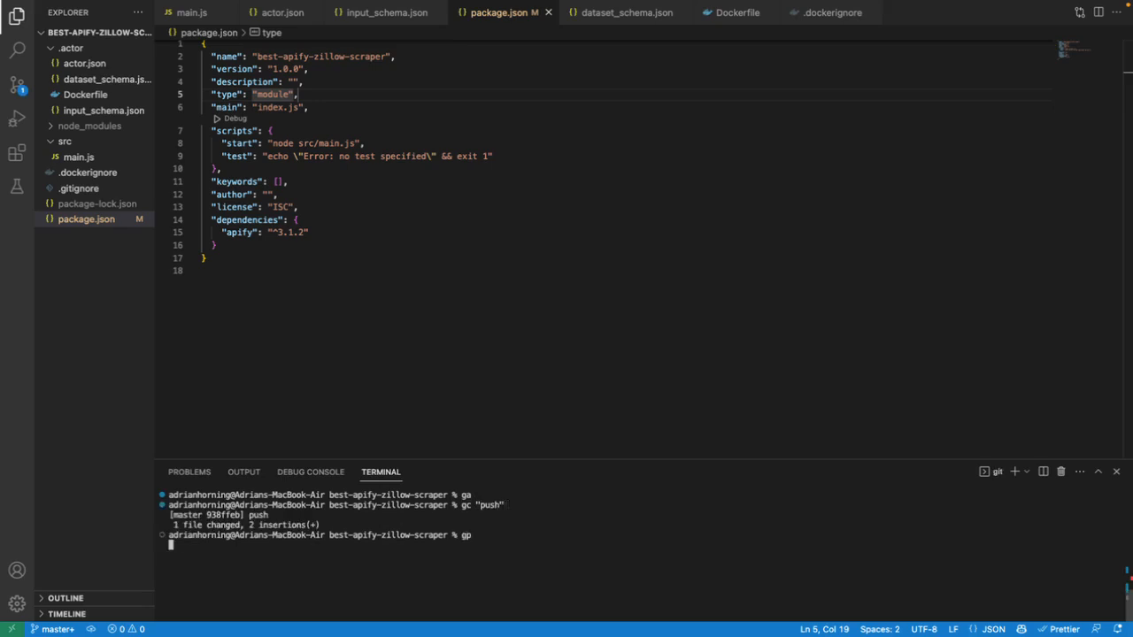
key("Return")
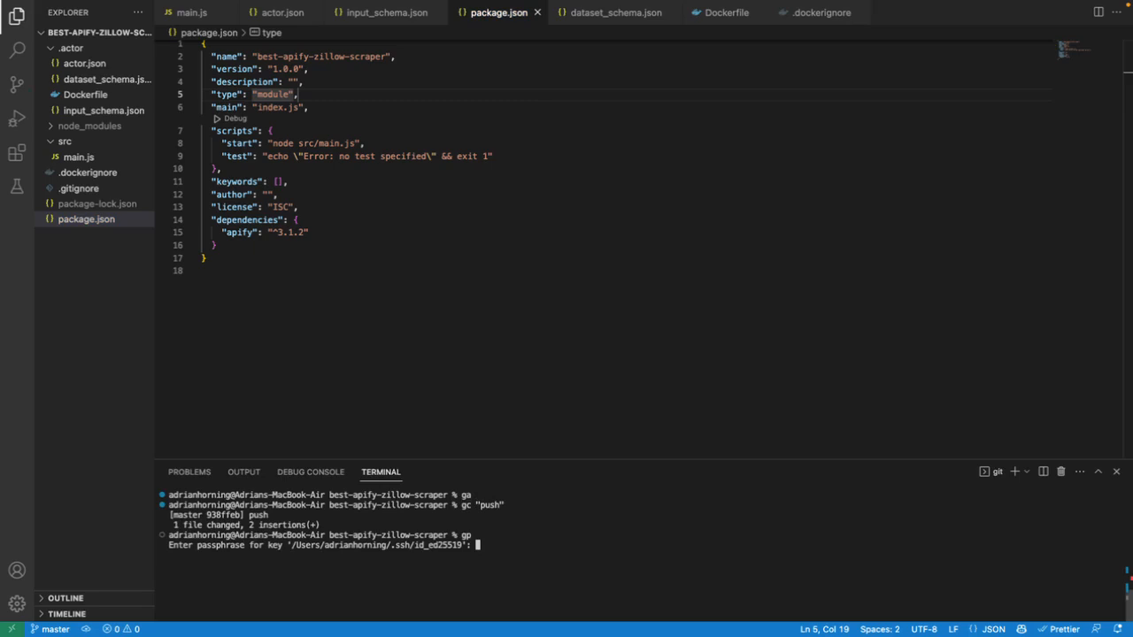
key("Return")
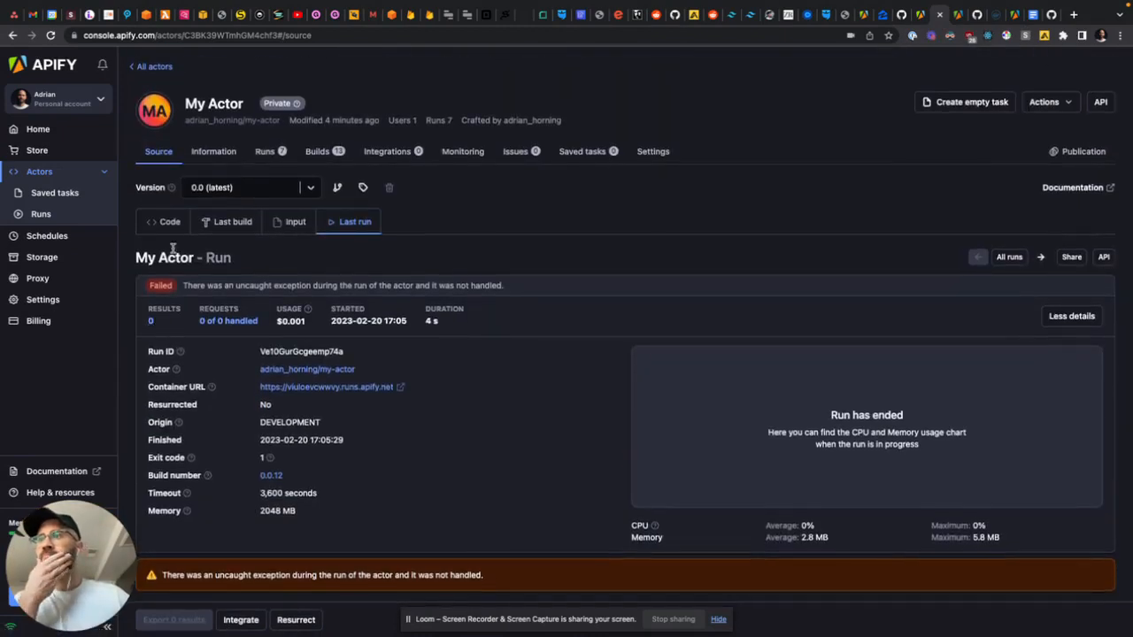
Step: Run My Actor, check the failed run, then trigger new build 0.0.14 from Git
left_click(169, 221)
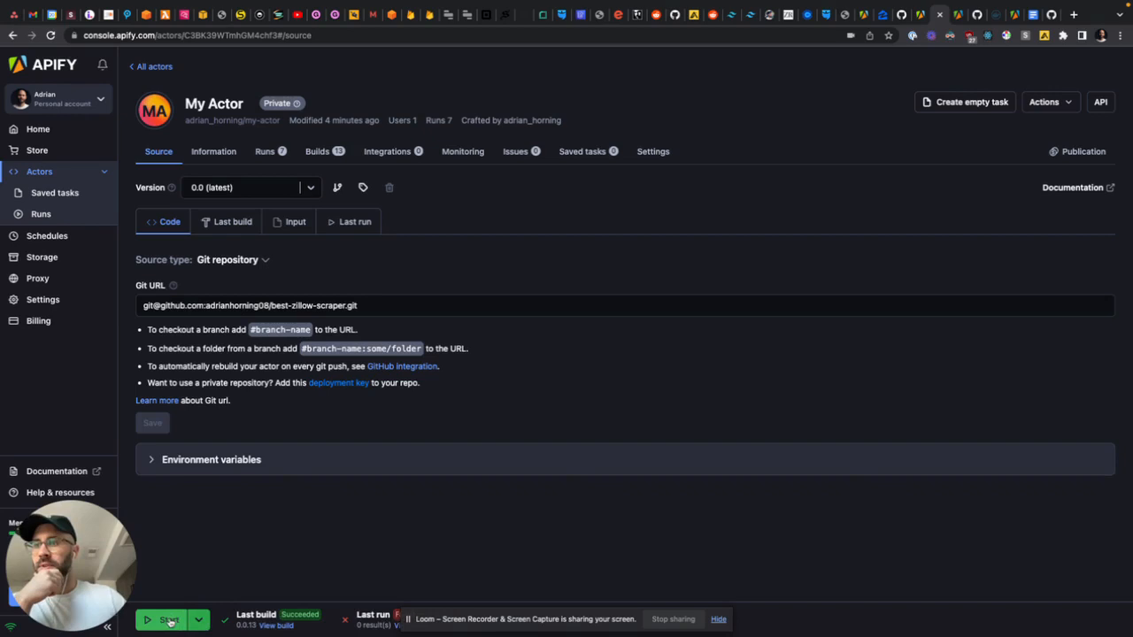
left_click(167, 620)
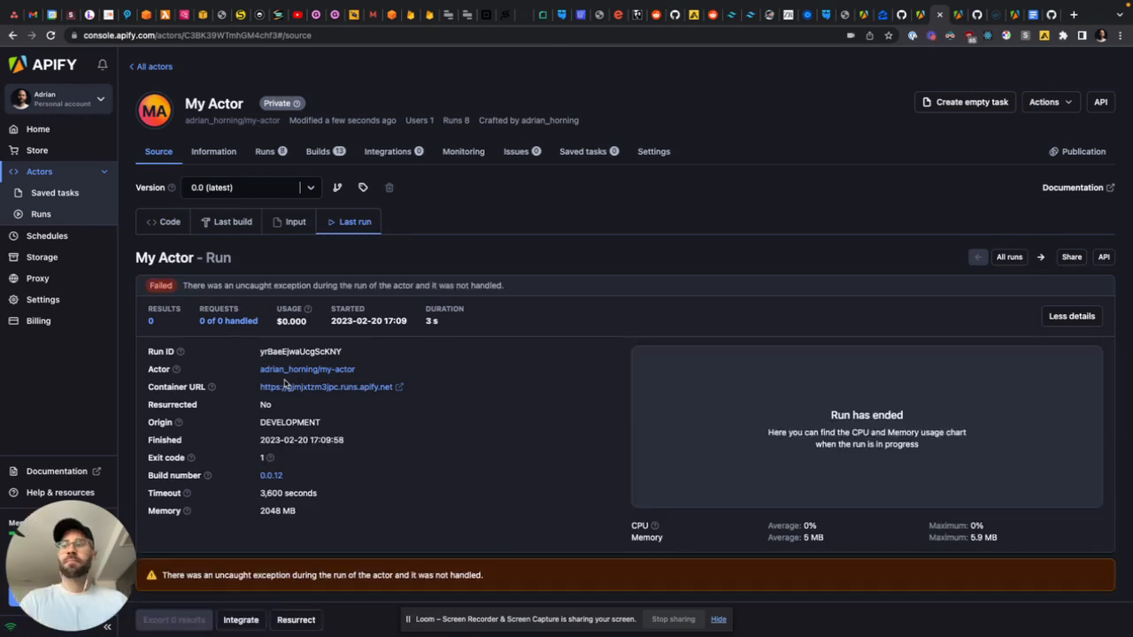
scroll("down", 3)
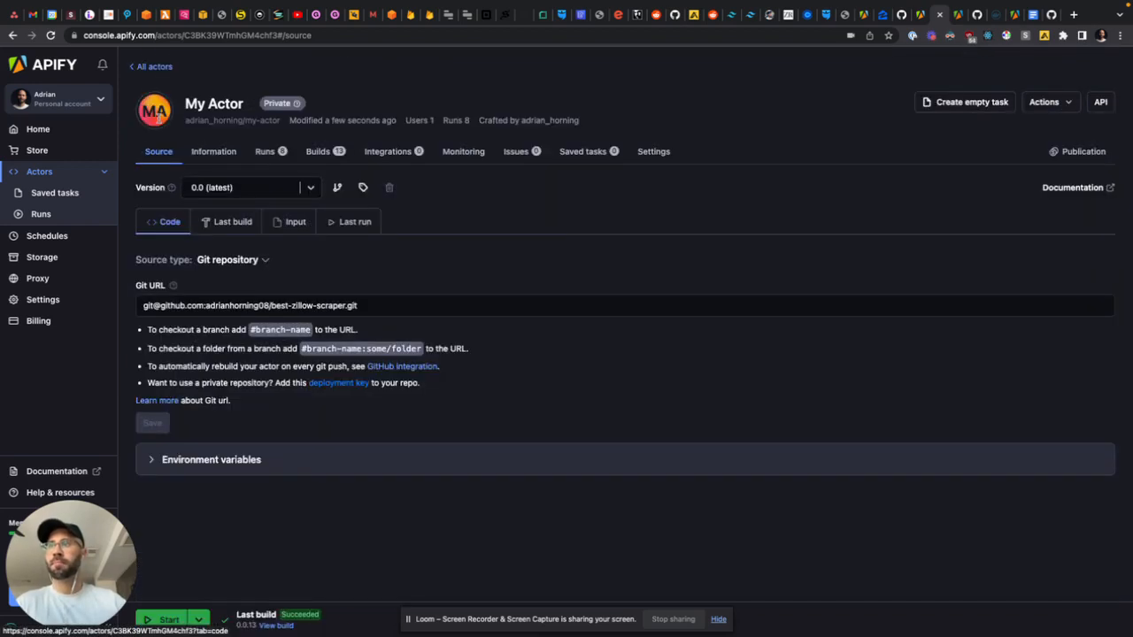
left_click(198, 618)
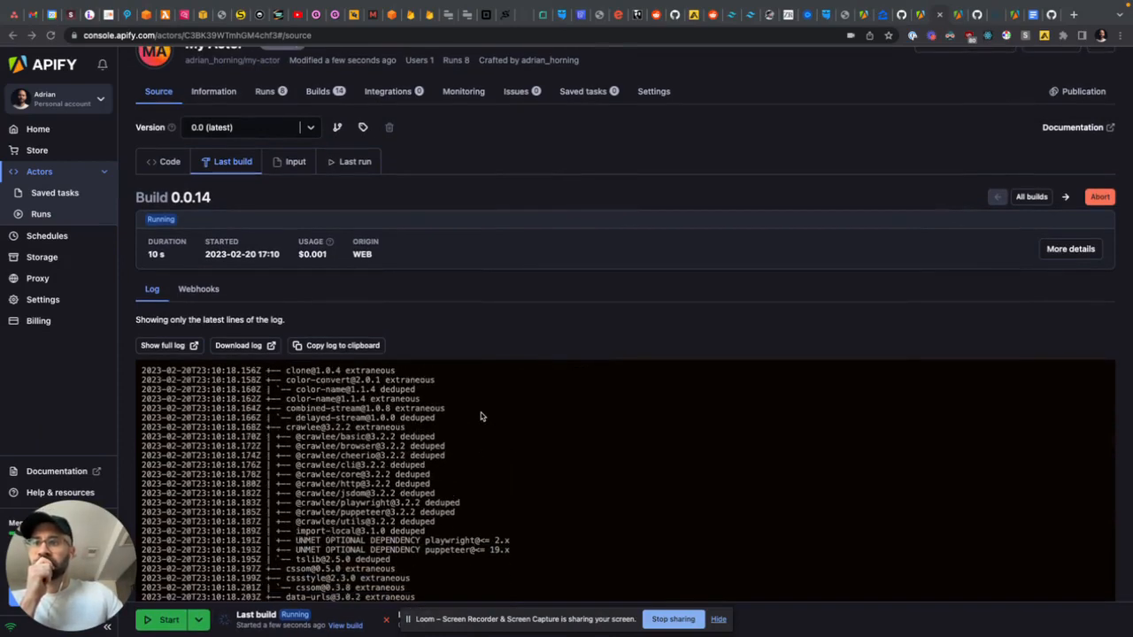
Step: Scroll the Last run page to confirm Succeeded with one result (firstNumber 1, secondNumber 2)
scroll("down", 3)
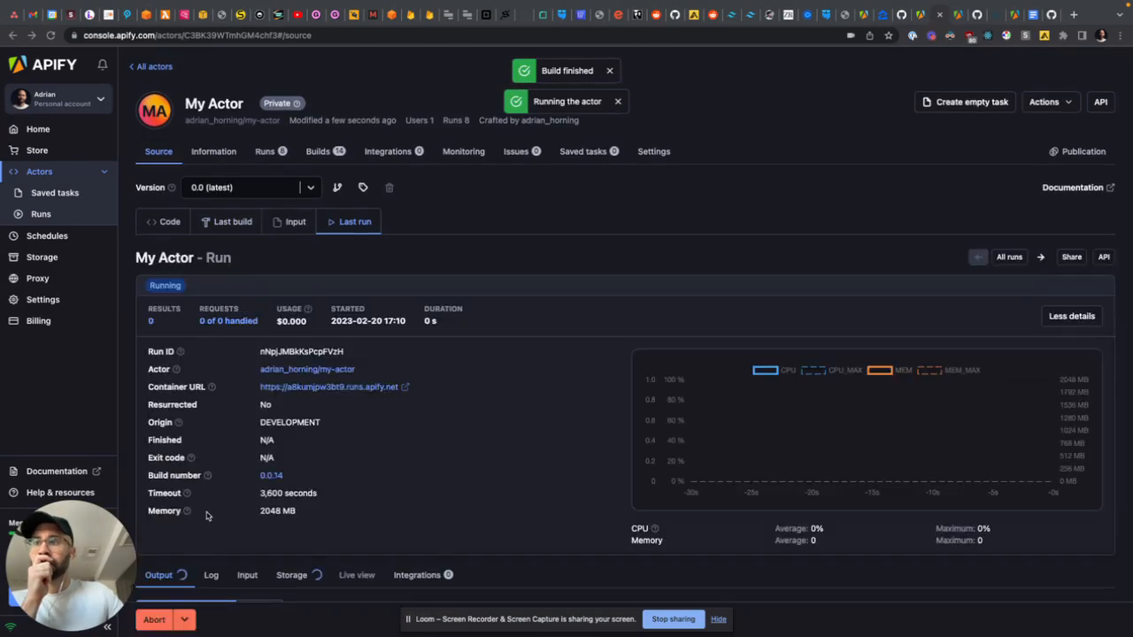
scroll("down", 3)
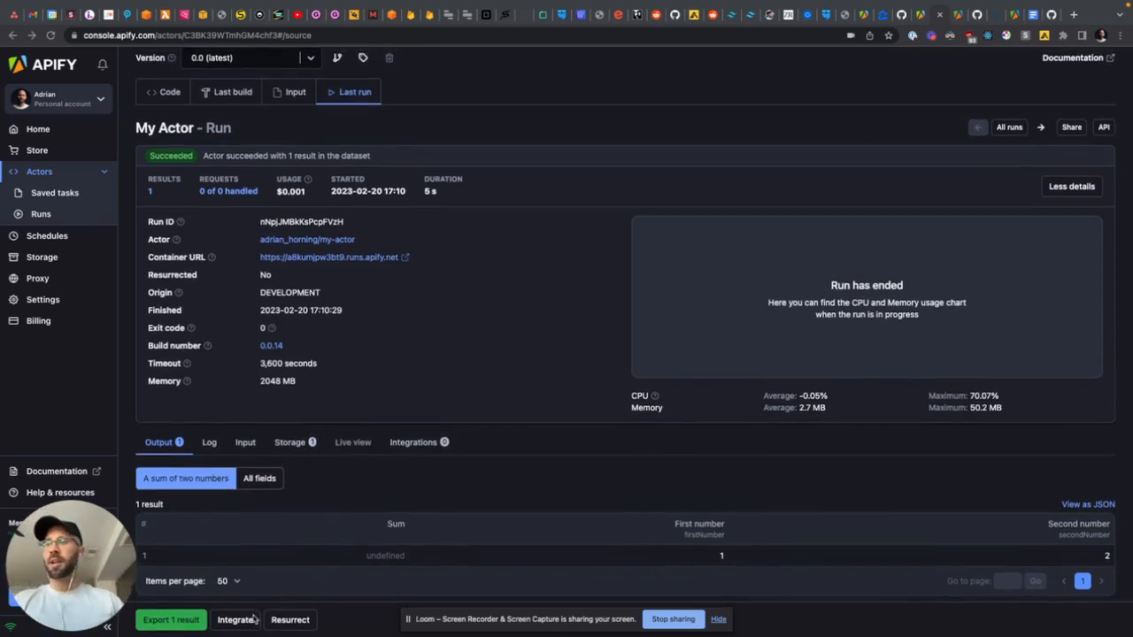
mouse_move(502, 475)
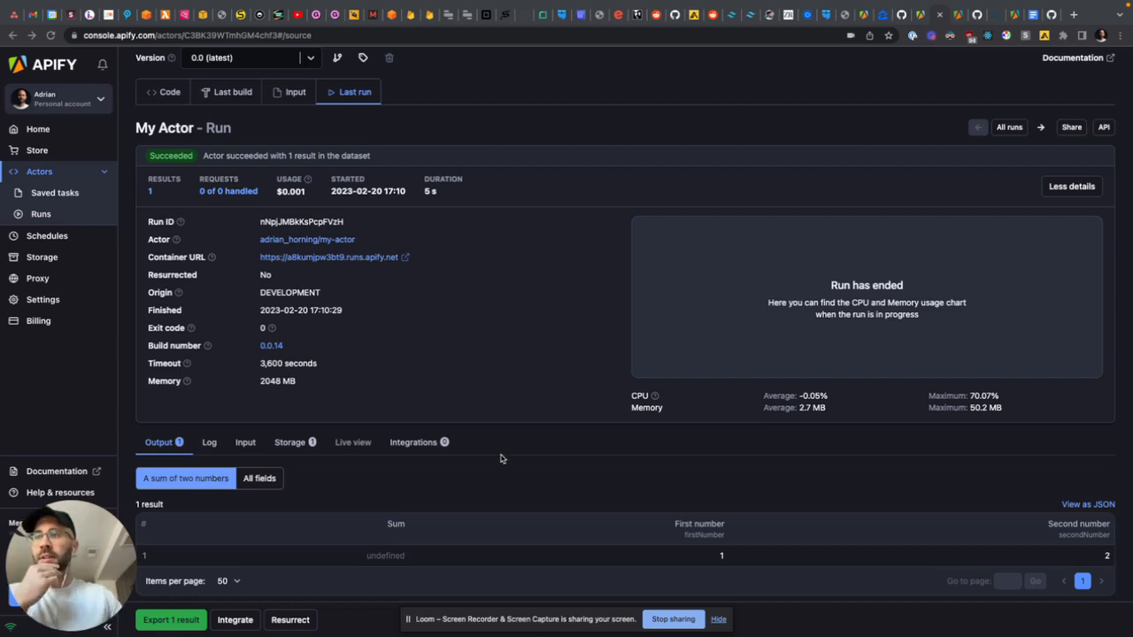
mouse_move(490, 436)
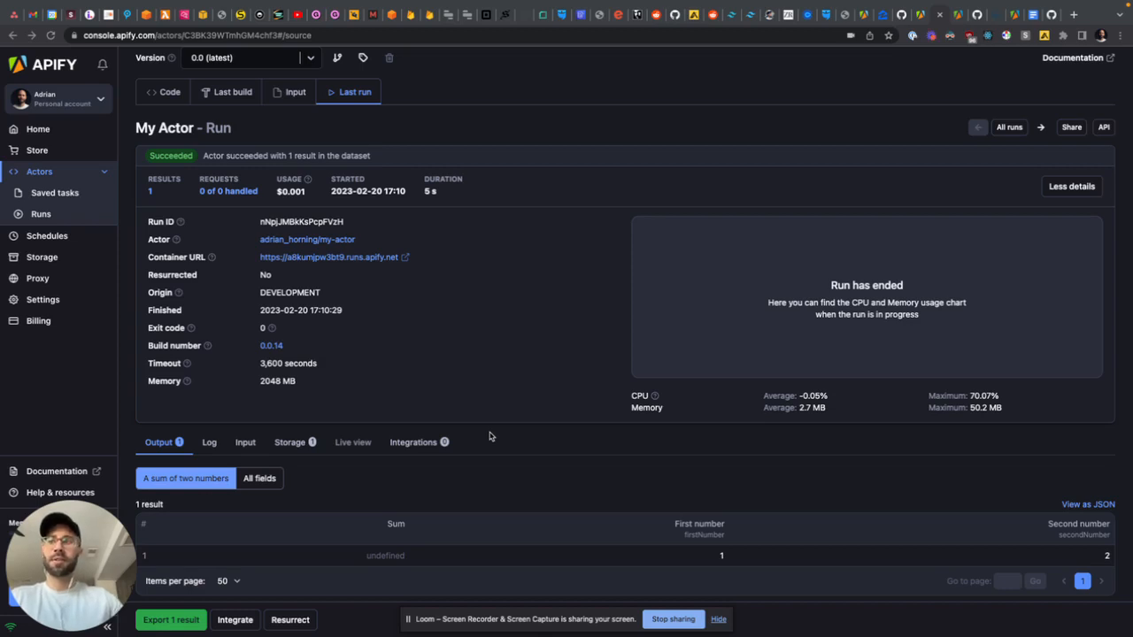
mouse_move(605, 324)
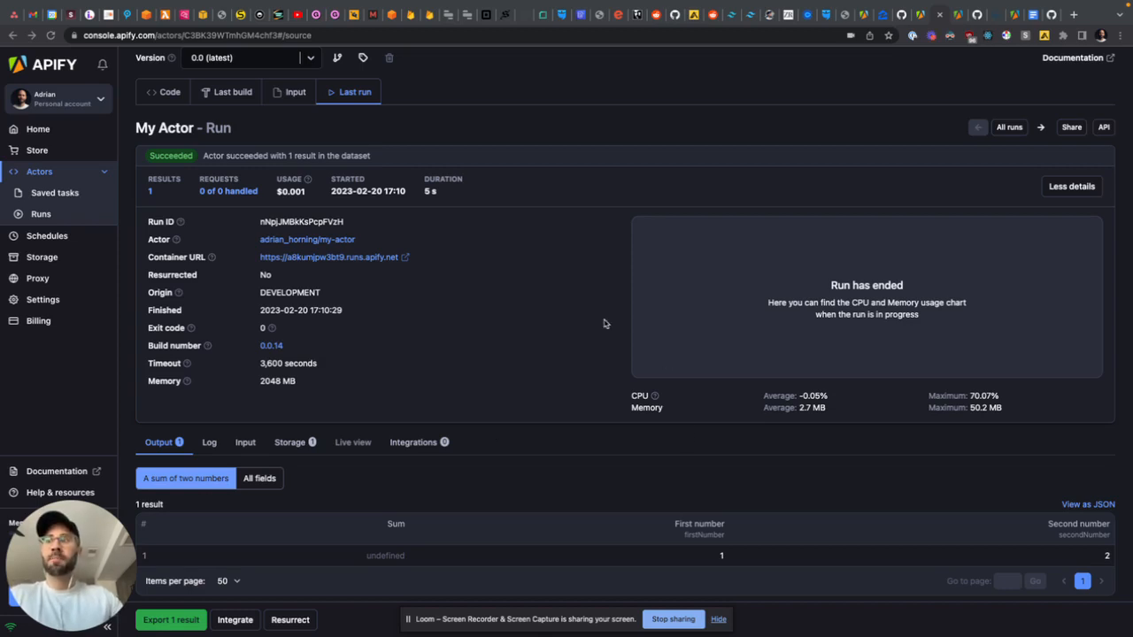
mouse_move(662, 320)
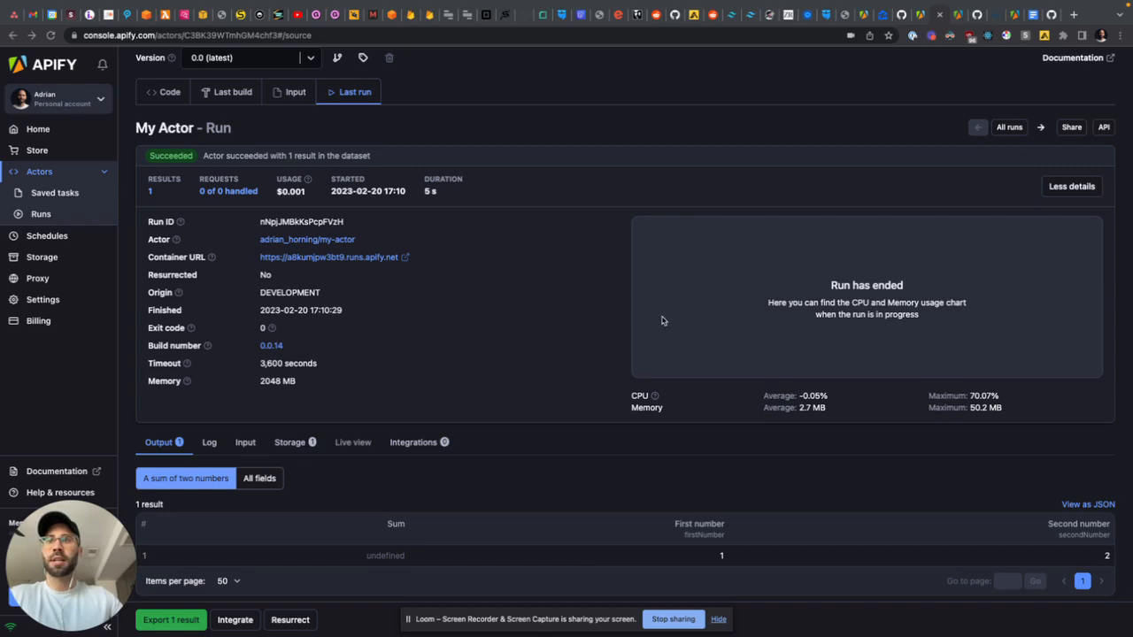